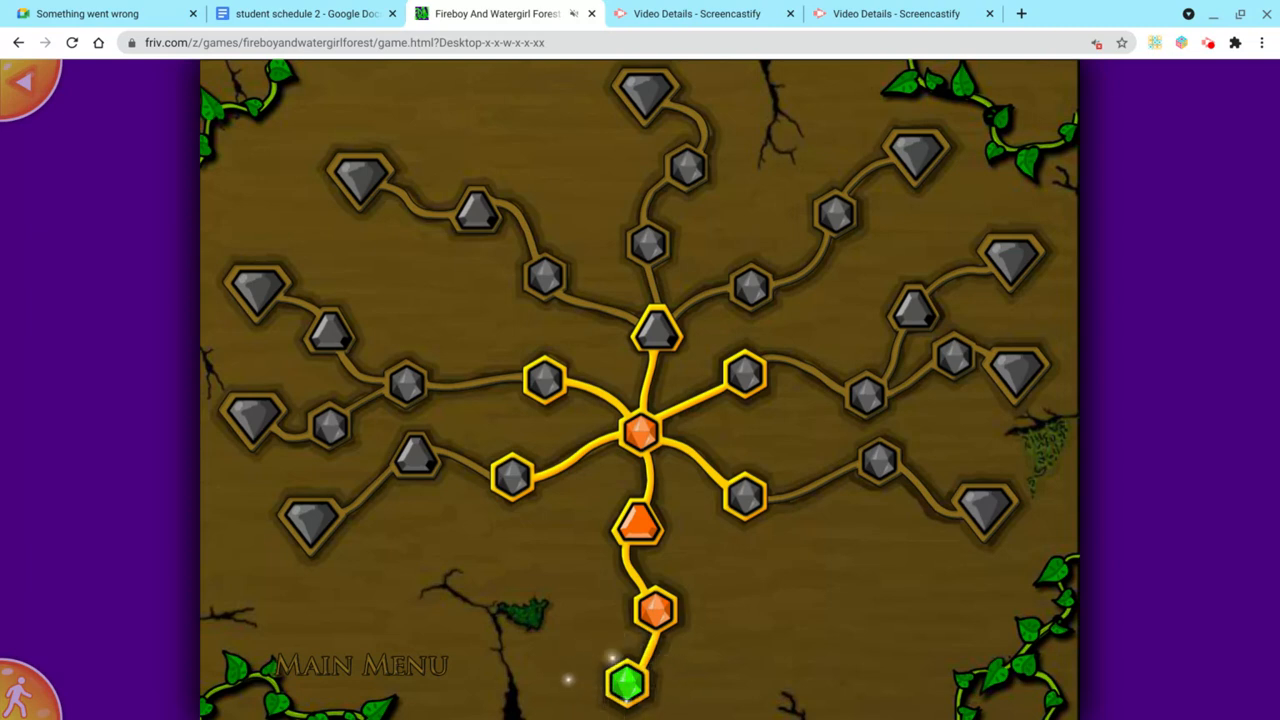
mouse_move(735, 335)
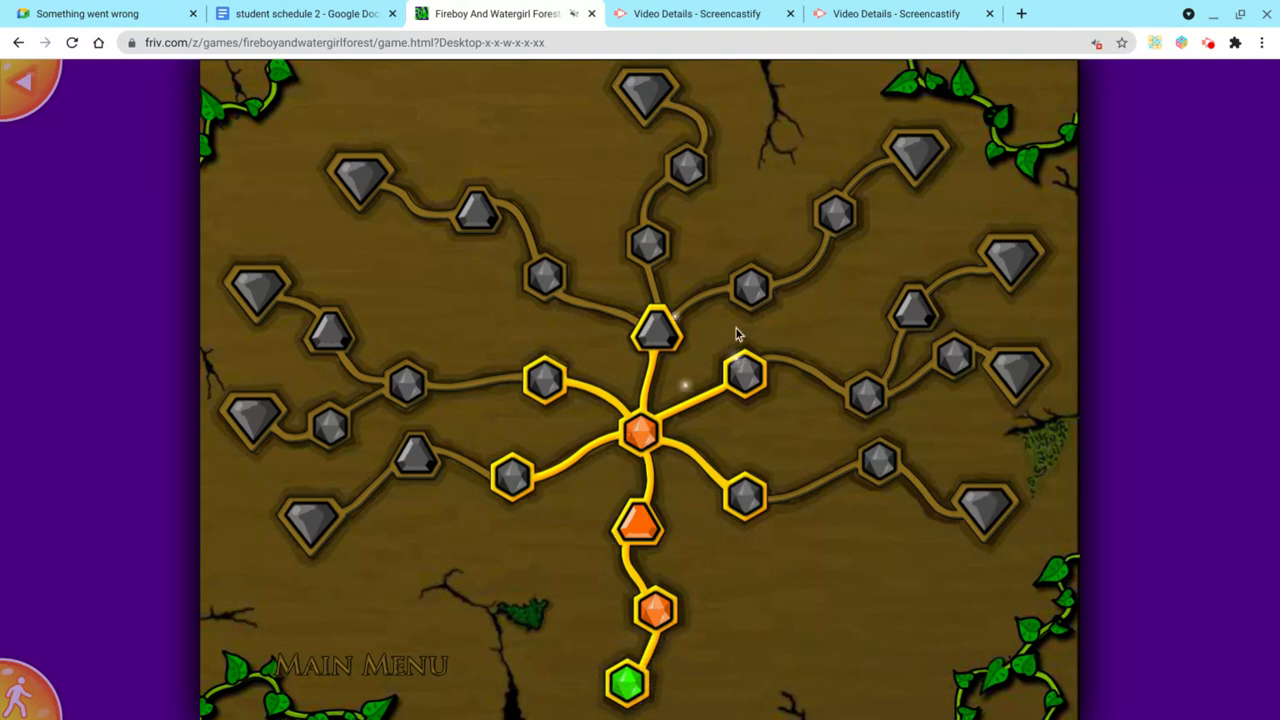
mouse_move(252, 575)
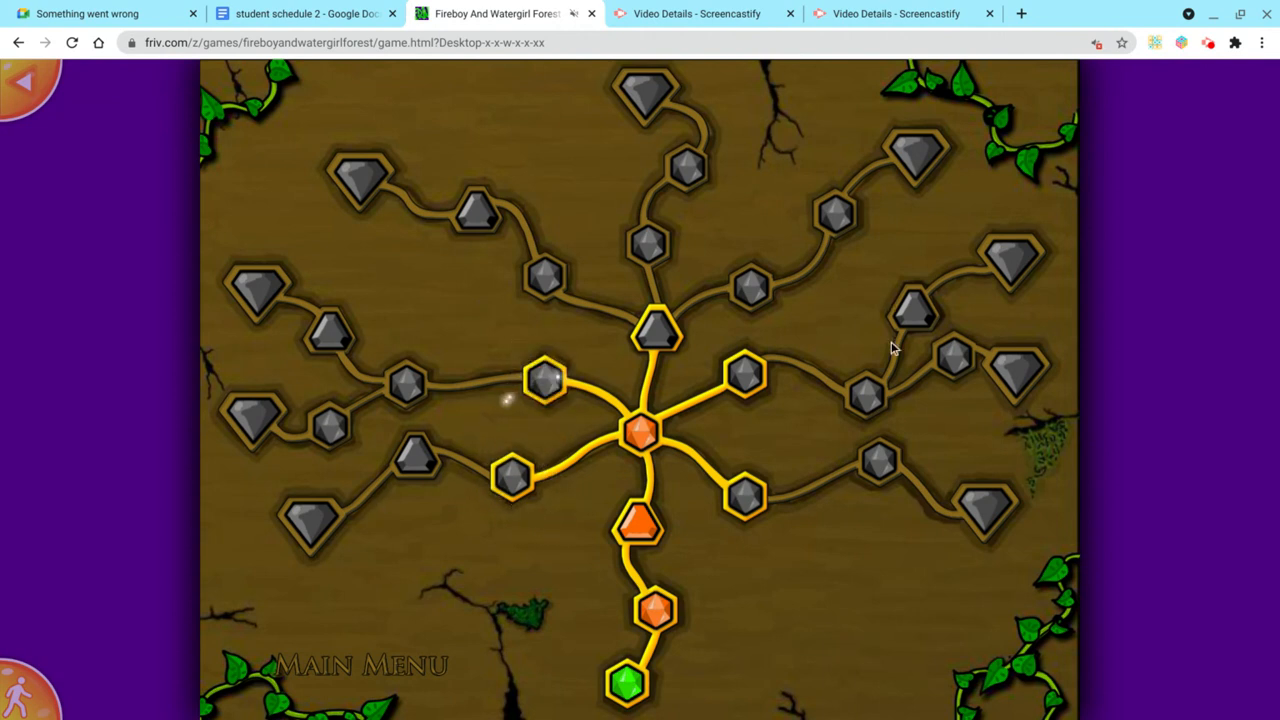
Start a level from the temple map, then leave it from the pause menu.
click(512, 473)
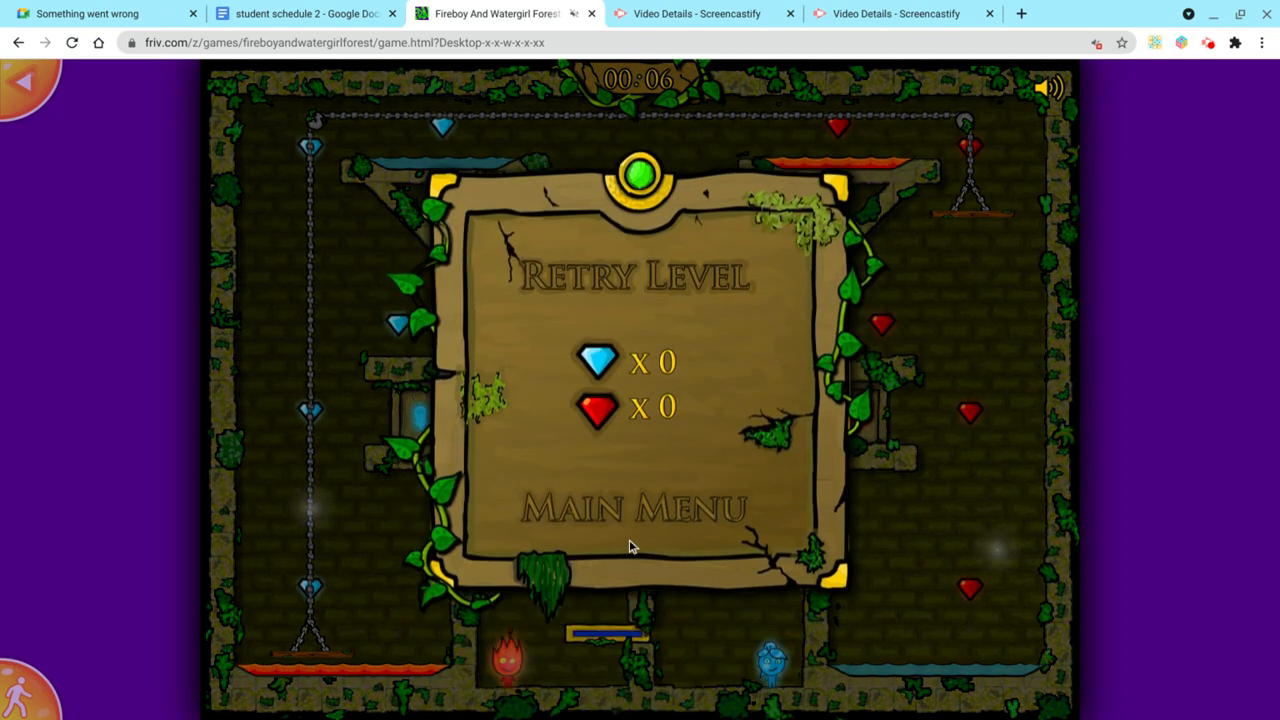
click(632, 508)
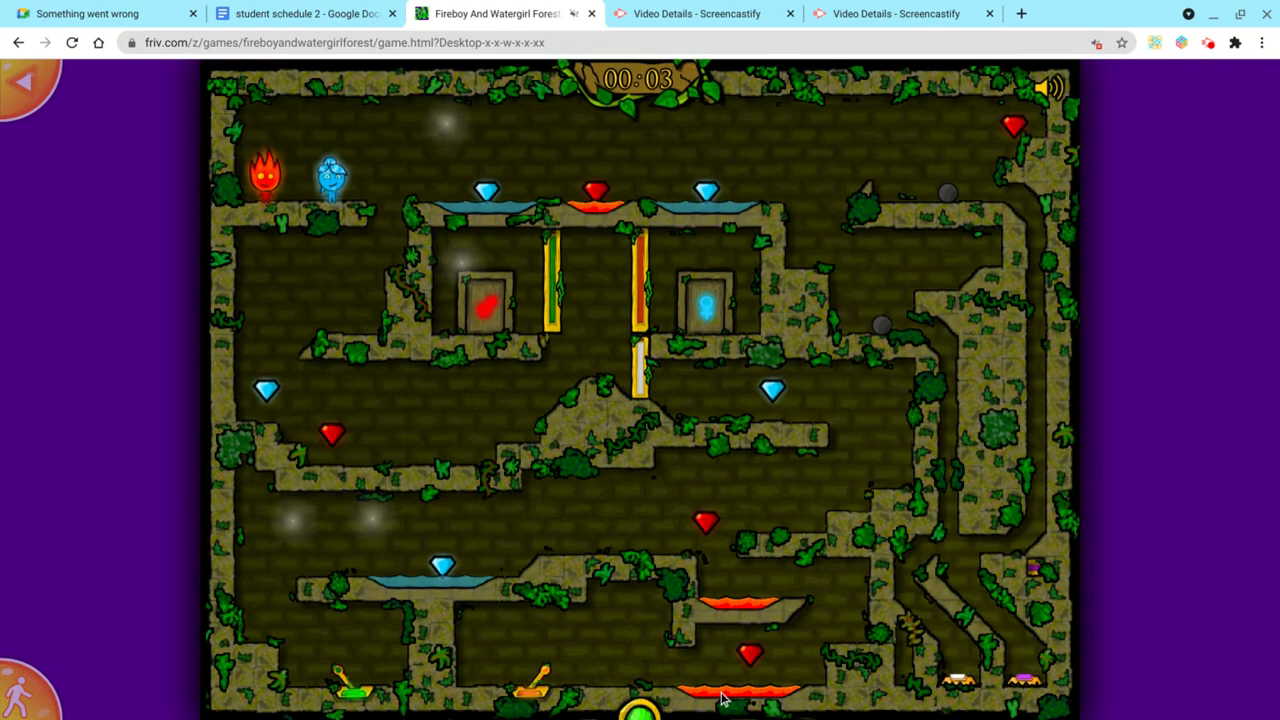
mouse_move(798, 348)
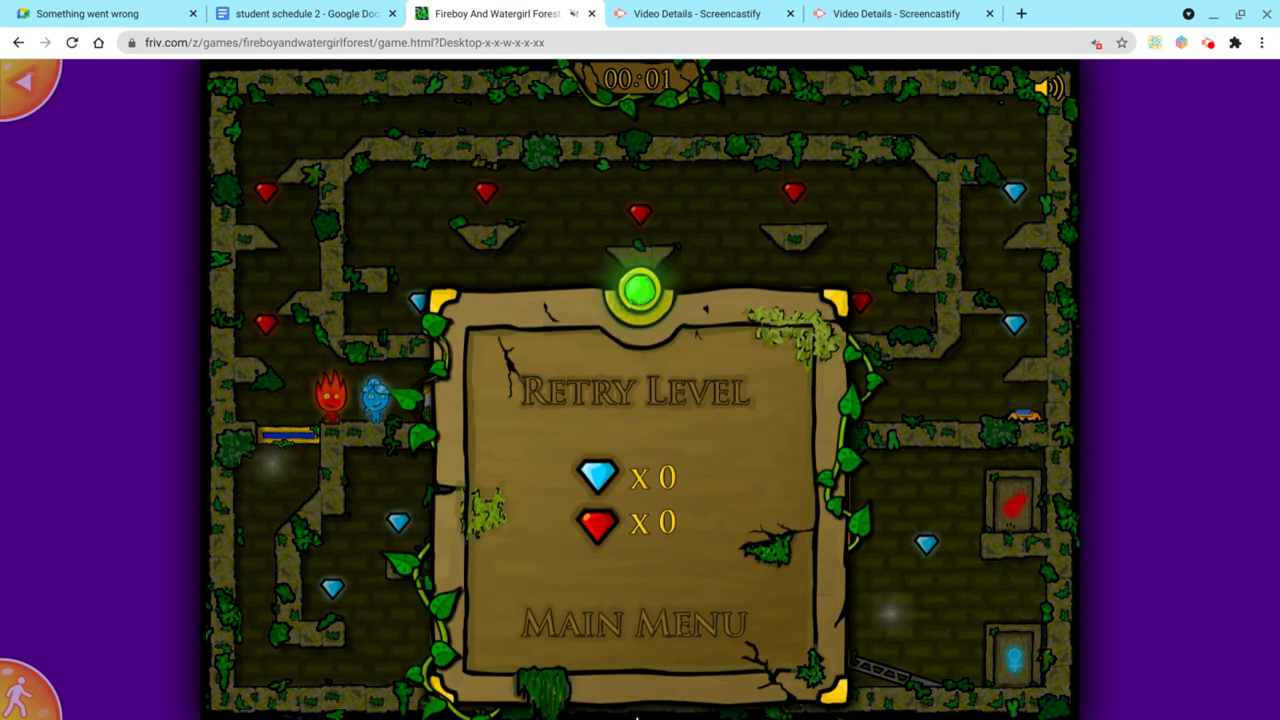
Return to the temple map and start the next level node.
click(632, 622)
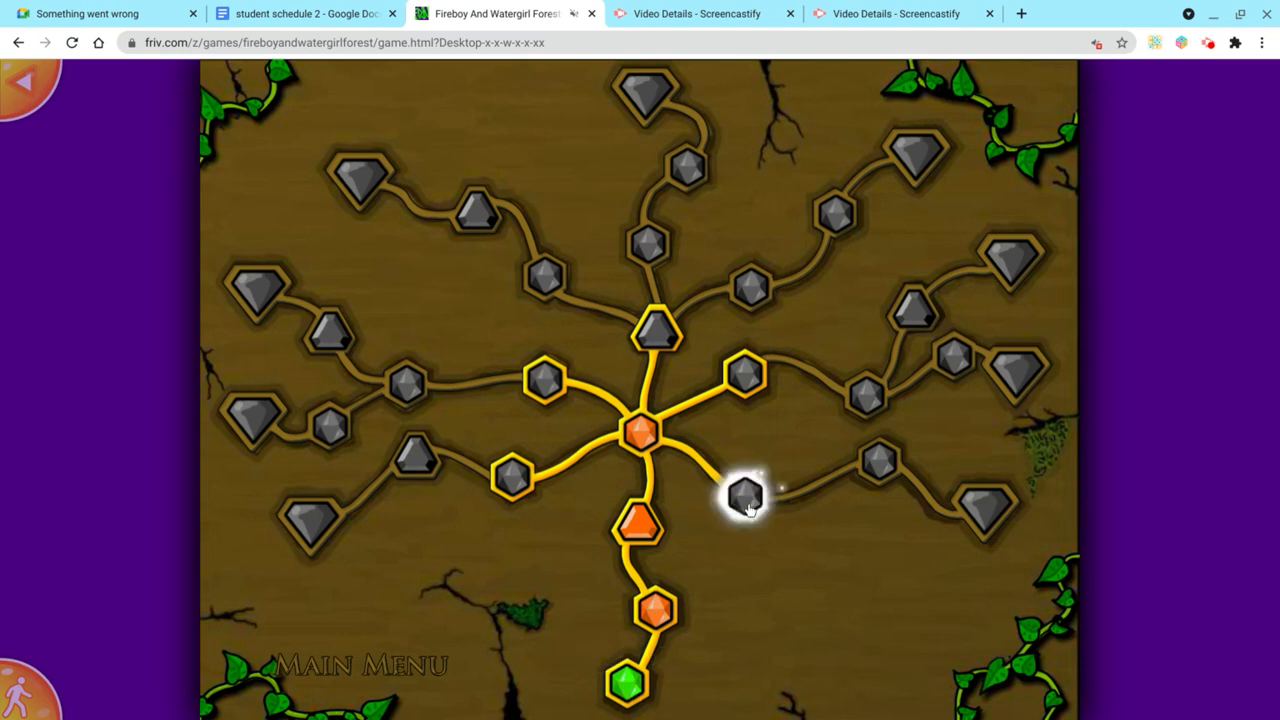
click(747, 497)
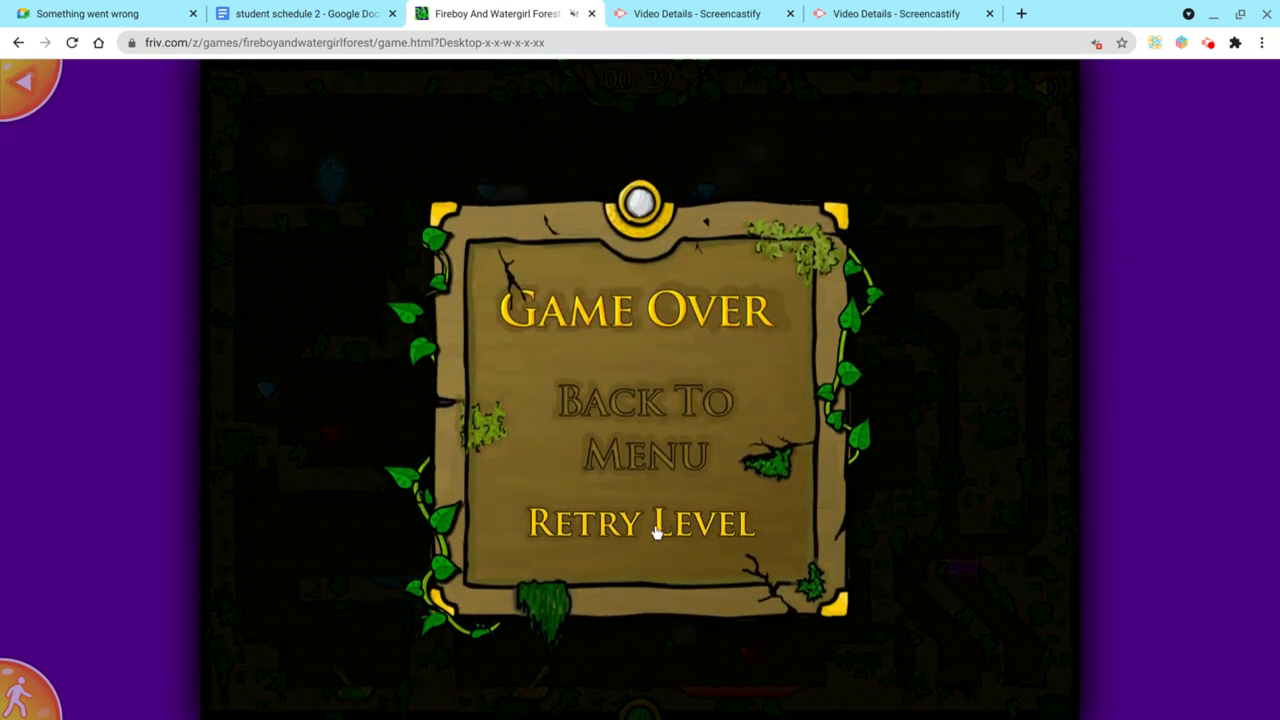
click(640, 522)
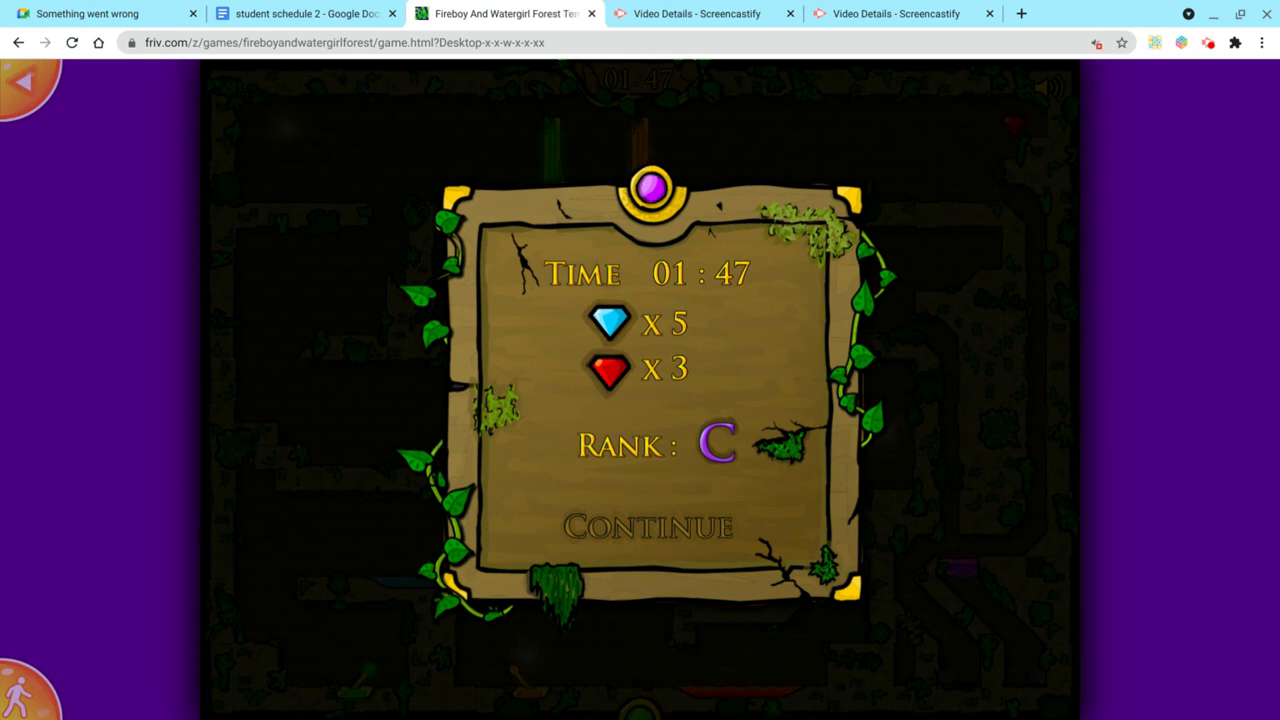
mouse_move(462, 590)
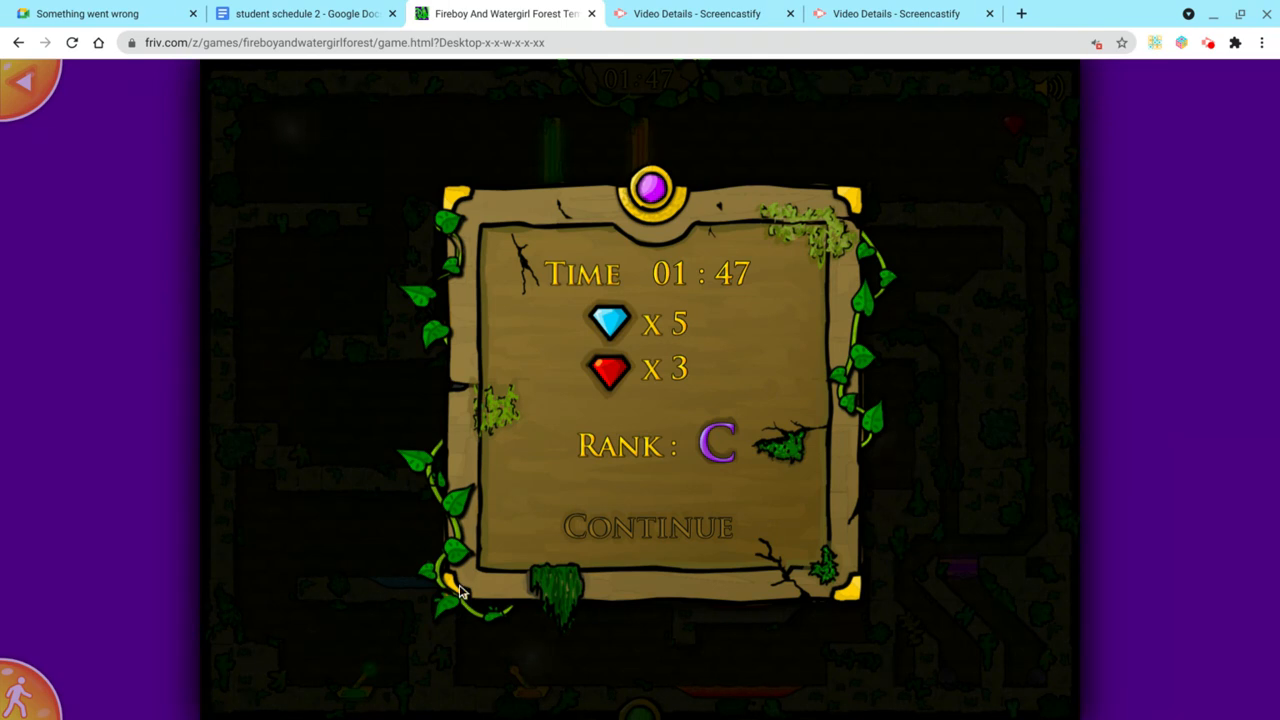
mouse_move(1163, 73)
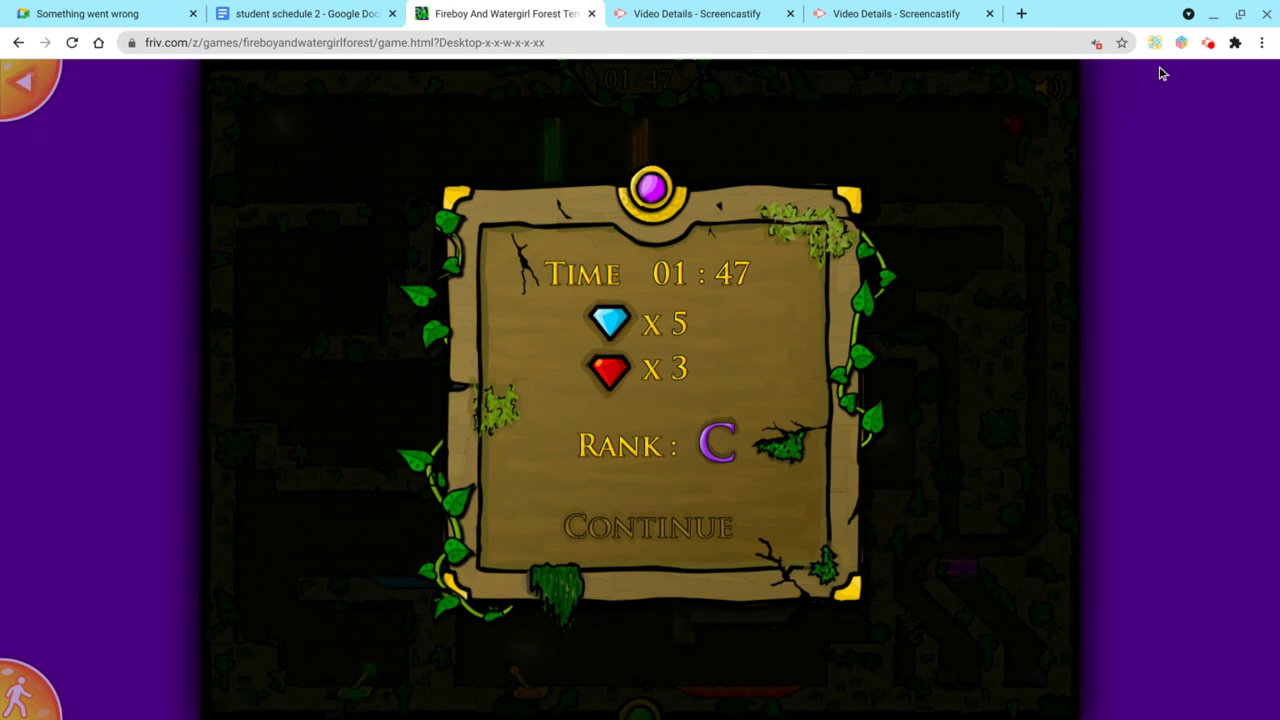
Click the top-right control on the 01:47, rank C results screen.
click(1207, 42)
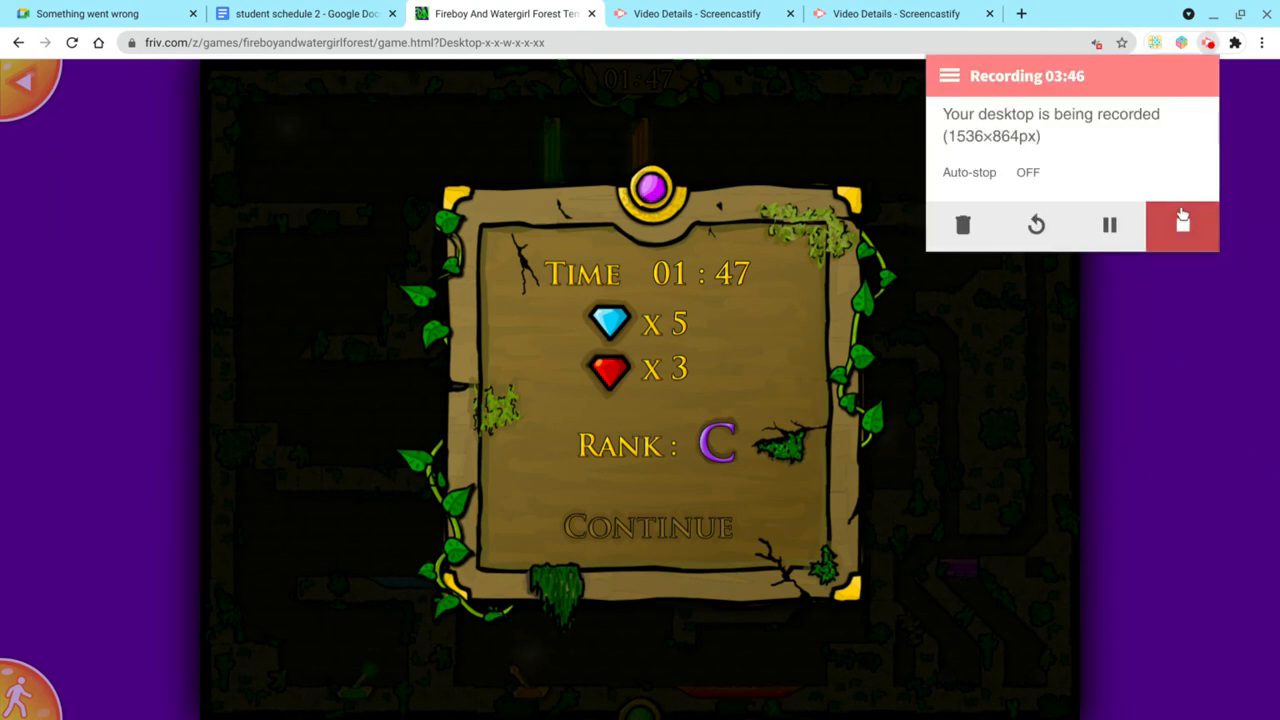